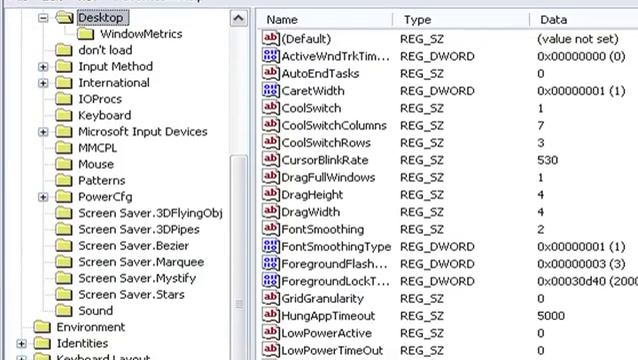
# - Download the Registry Reviver installer (RegistrySetup) and save the file to disk
pyautogui.scroll(-3)
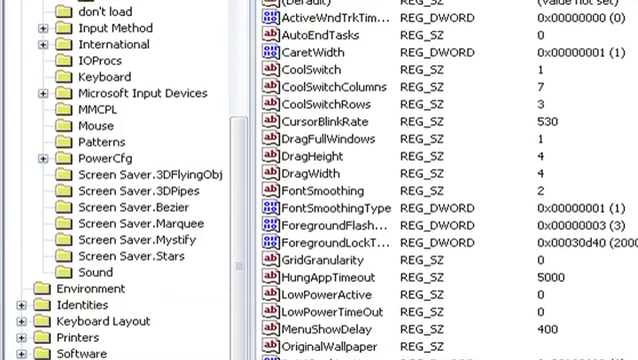
pyautogui.scroll(-3)
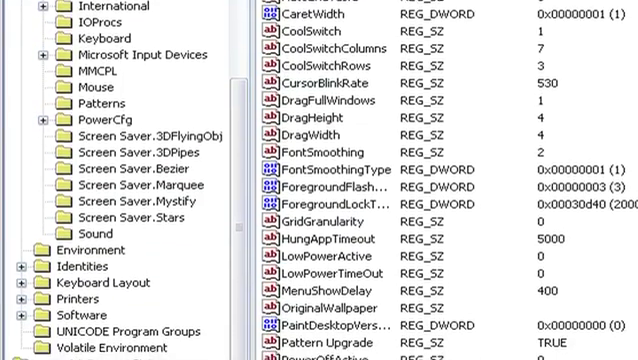
pyautogui.scroll(-3)
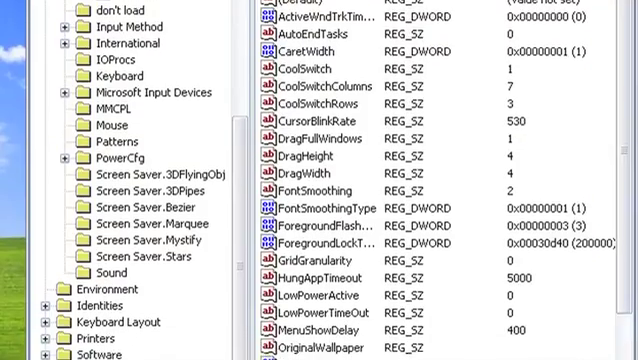
pyautogui.scroll(-3)
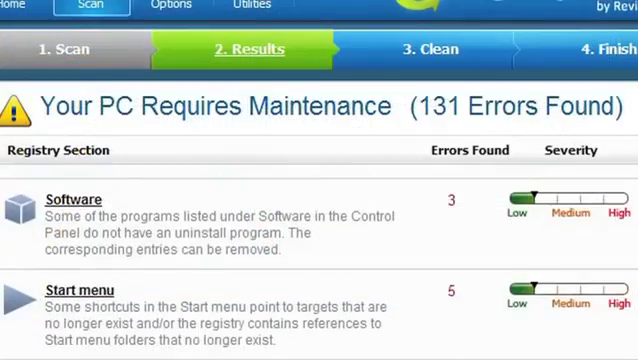
pyautogui.scroll(-3)
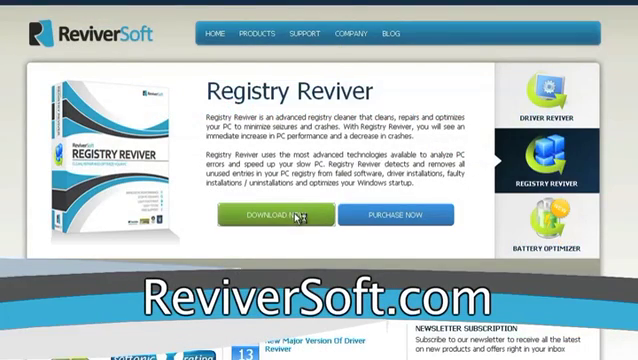
pyautogui.click(280, 212)
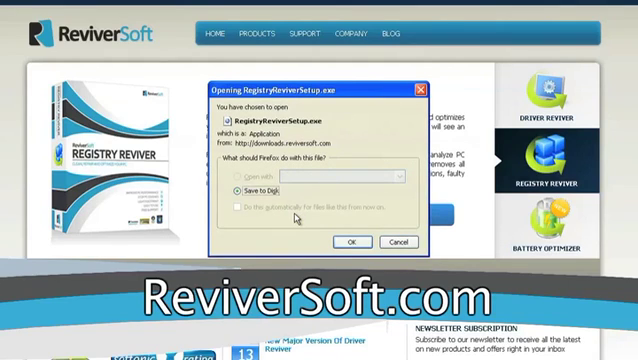
pyautogui.click(348, 244)
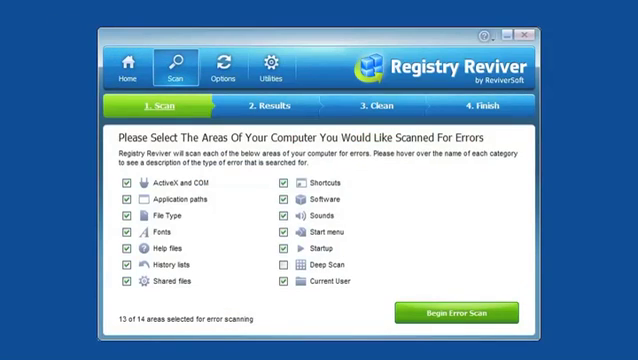
pyautogui.moveTo(620, 228)
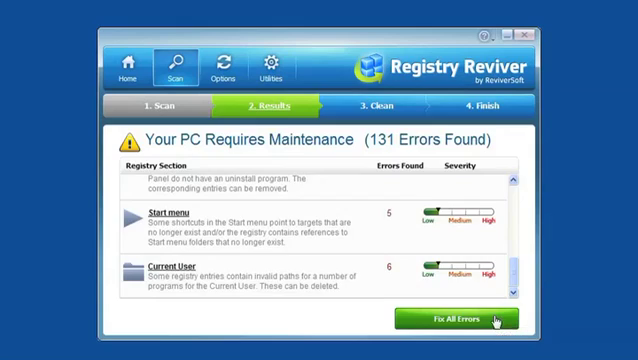
# - Run Fix All Errors to repair the 131 registry problems with a restore point
pyautogui.click(466, 320)
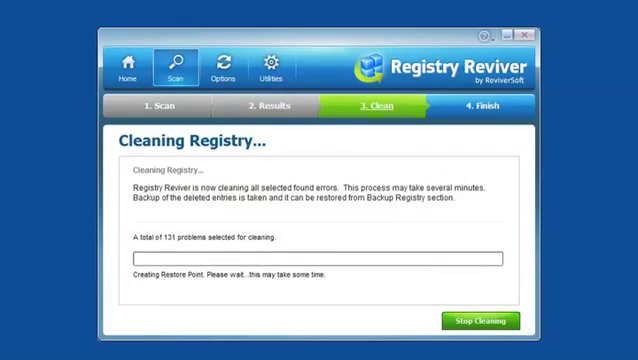